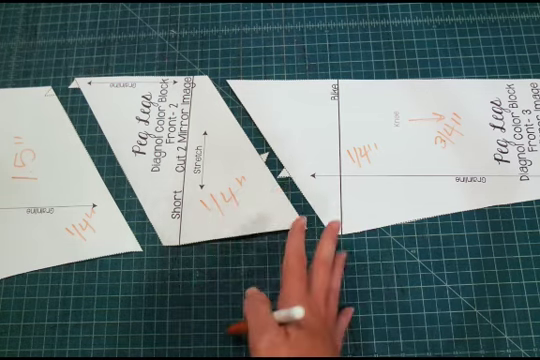
pyautogui.moveTo(320, 280)
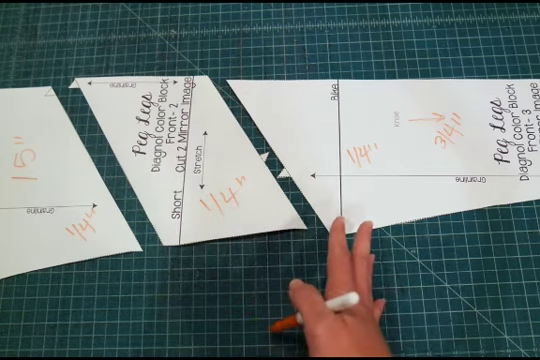